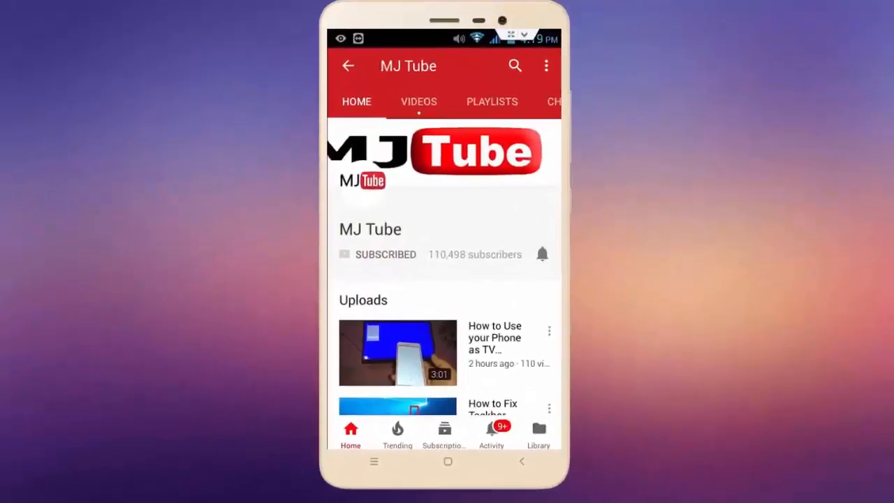
Launch Chrome and reach the Ubuntu 18.04 LTS Desktop download page from a Google search
left_click(542, 254)
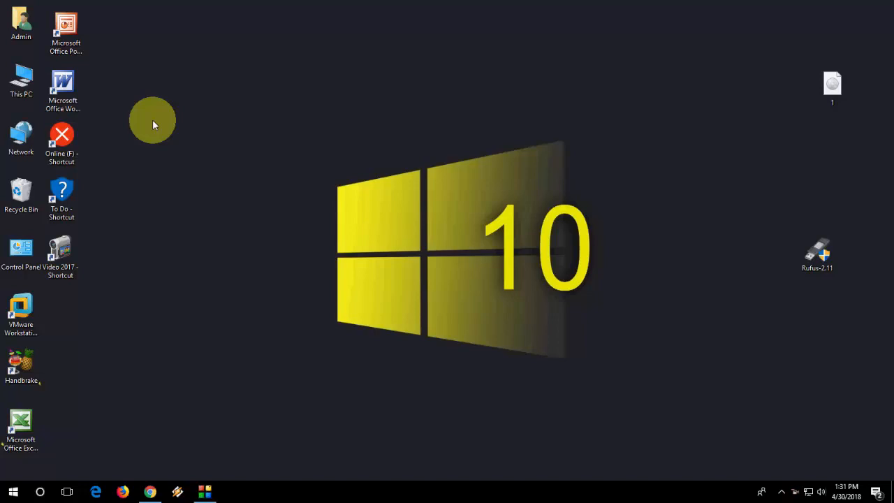
mouse_move(165, 128)
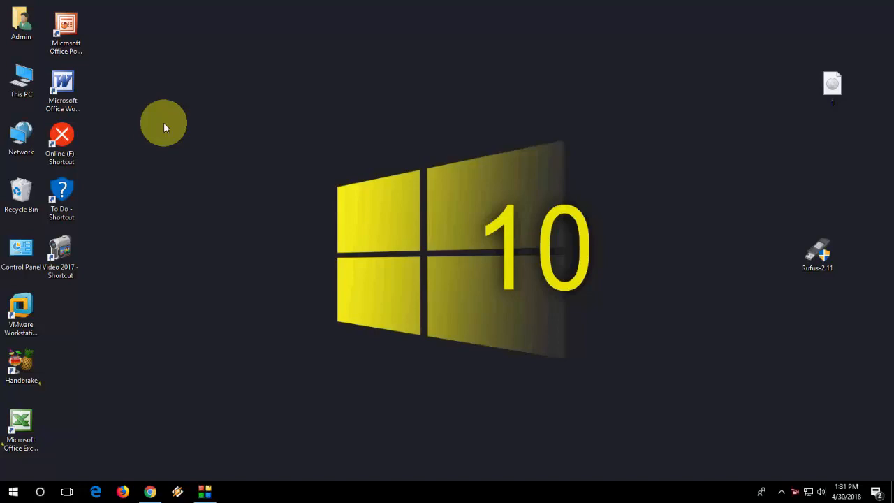
mouse_move(265, 221)
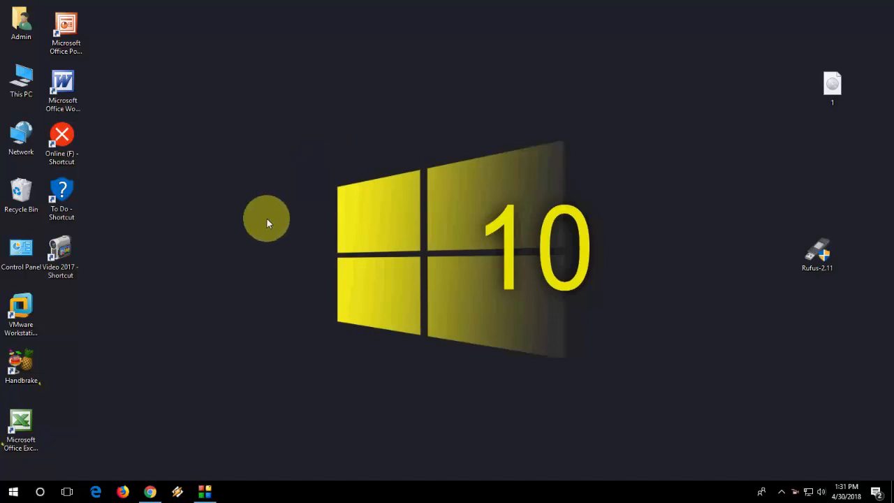
mouse_move(151, 492)
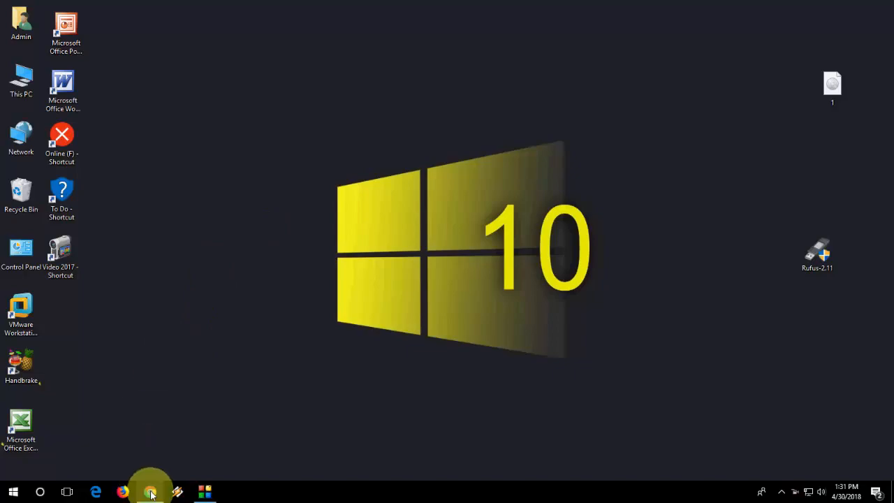
left_click(150, 491)
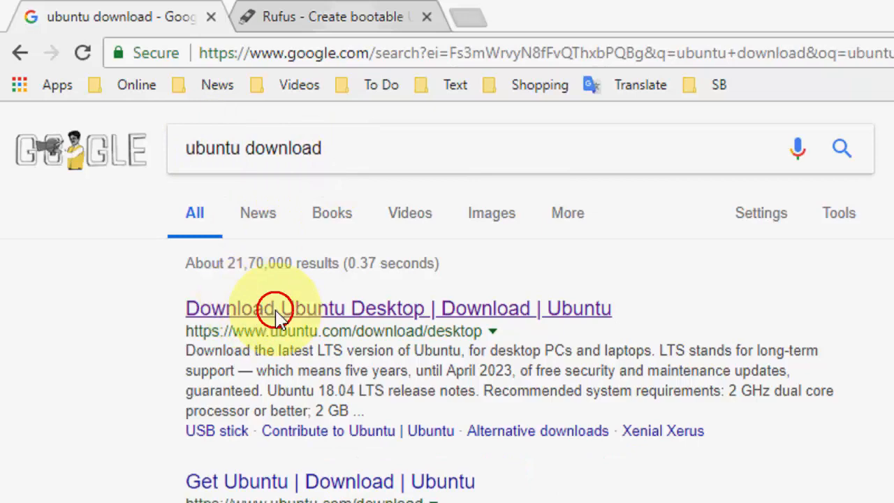
left_click(272, 308)
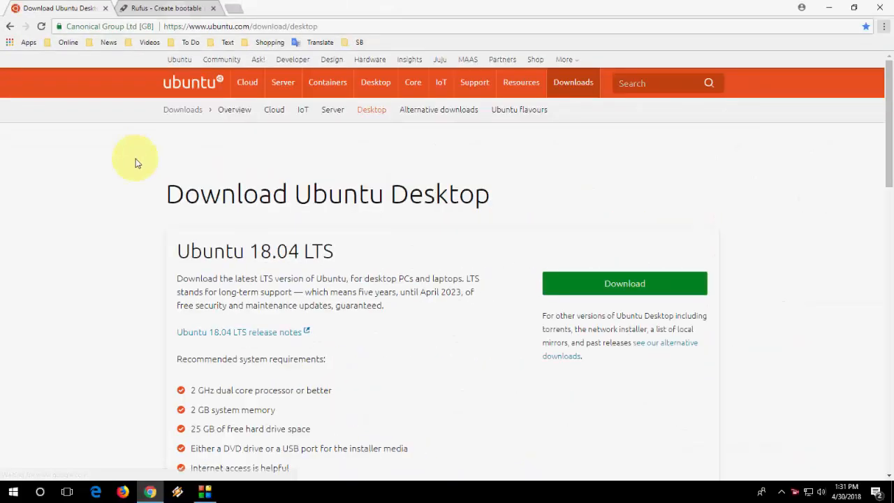
mouse_move(220, 266)
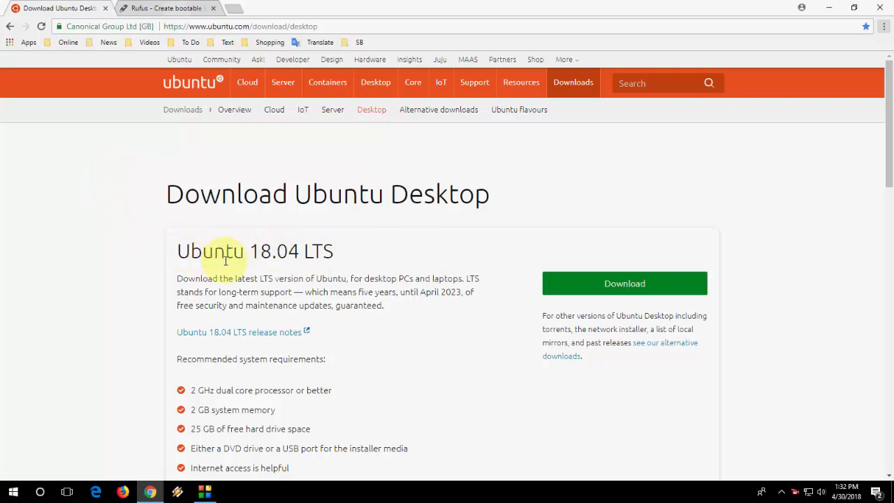
mouse_move(319, 258)
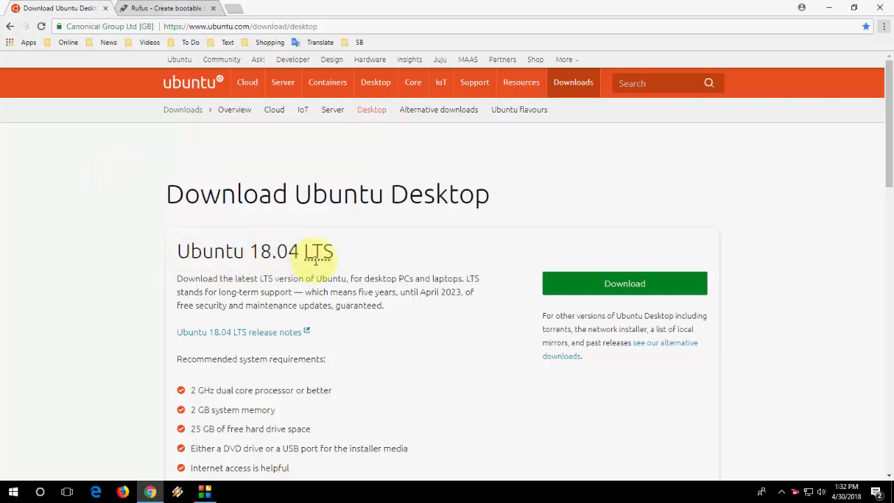
mouse_move(597, 300)
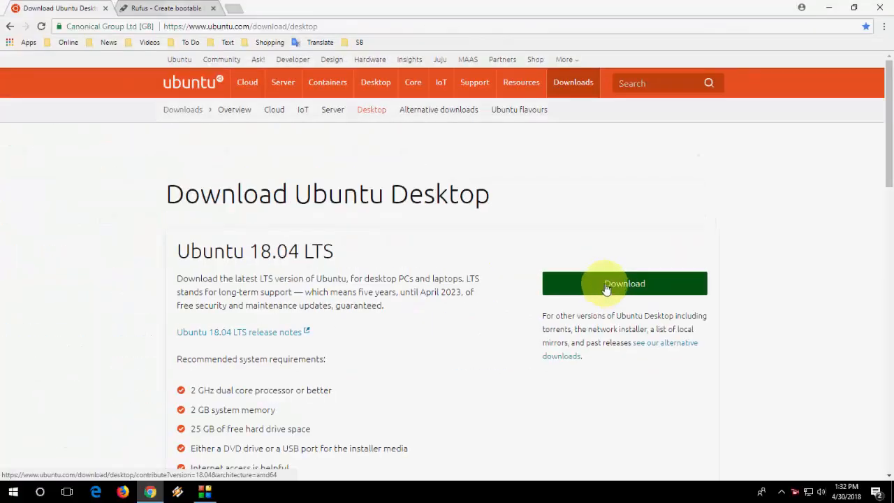
Start the Ubuntu 18.04 LTS download and review the contribution sliders left at zero
left_click(622, 282)
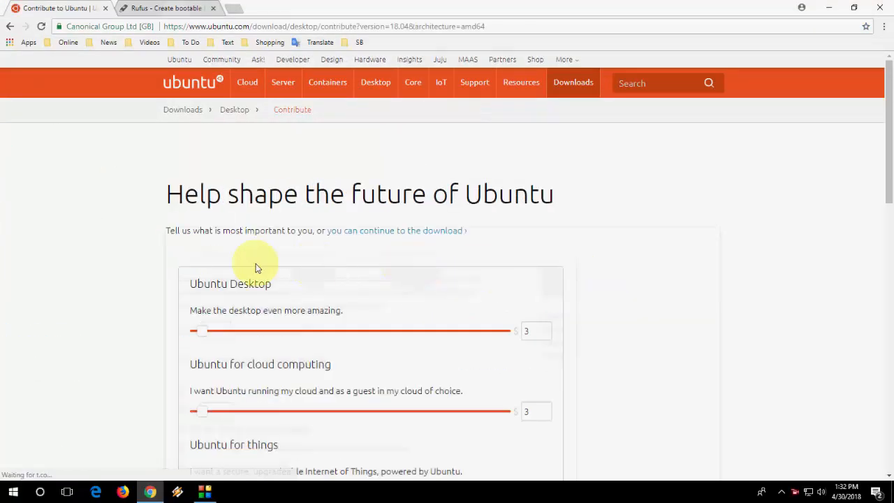
scroll("down", 3)
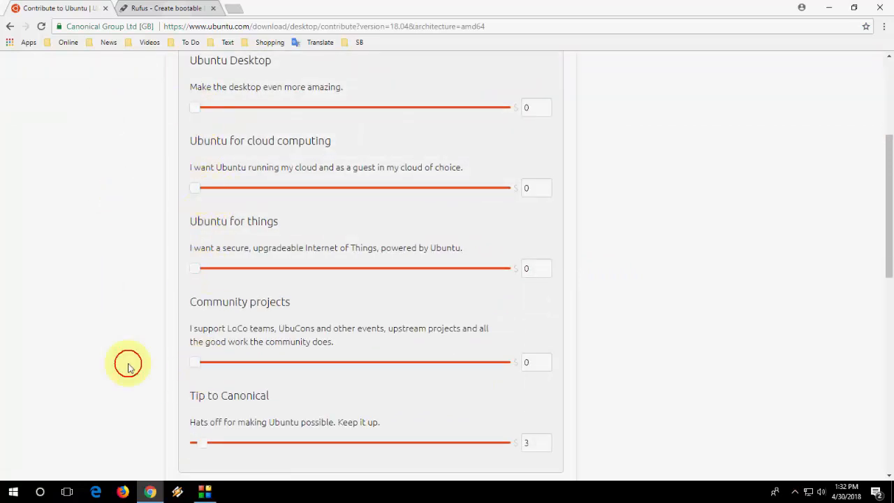
scroll("down", 3)
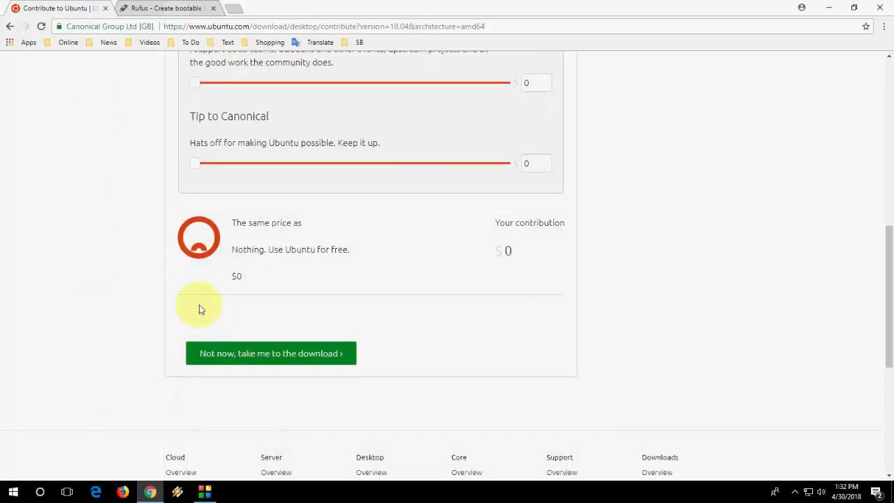
mouse_move(132, 170)
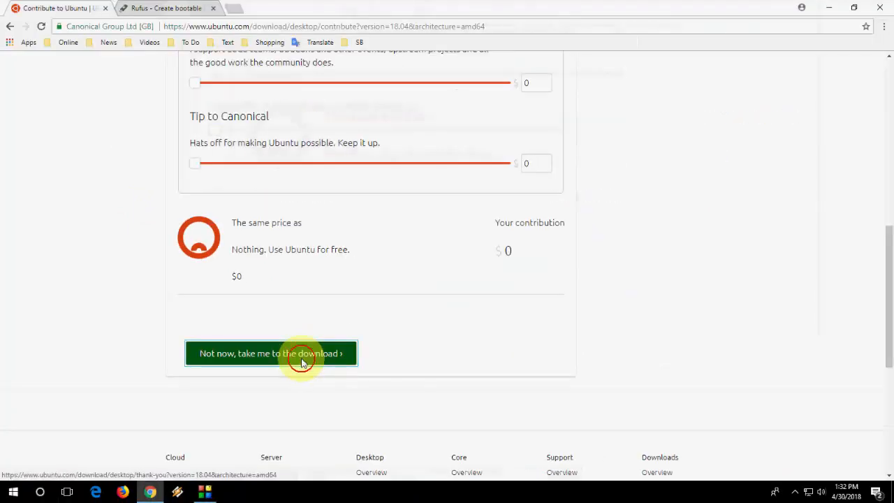
Skip the donation and save the Ubuntu 18.04 desktop ISO to the Windows desktop
left_click(271, 352)
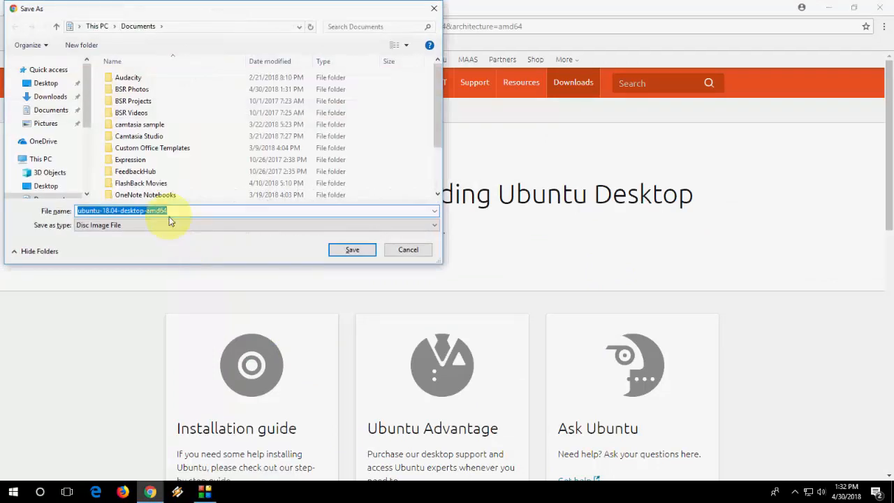
mouse_move(136, 215)
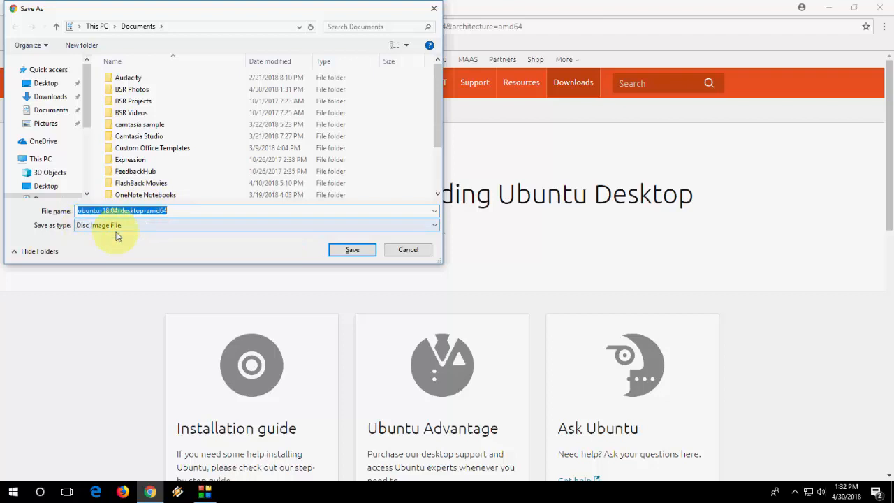
left_click(351, 249)
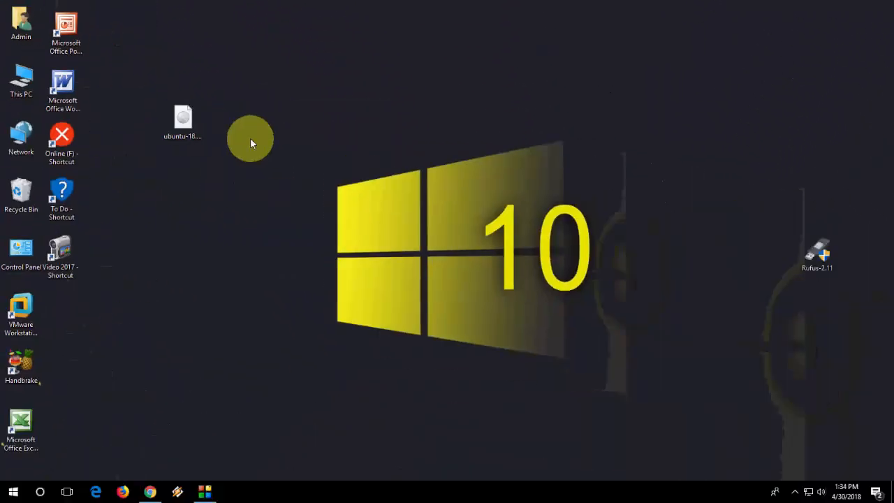
mouse_move(290, 198)
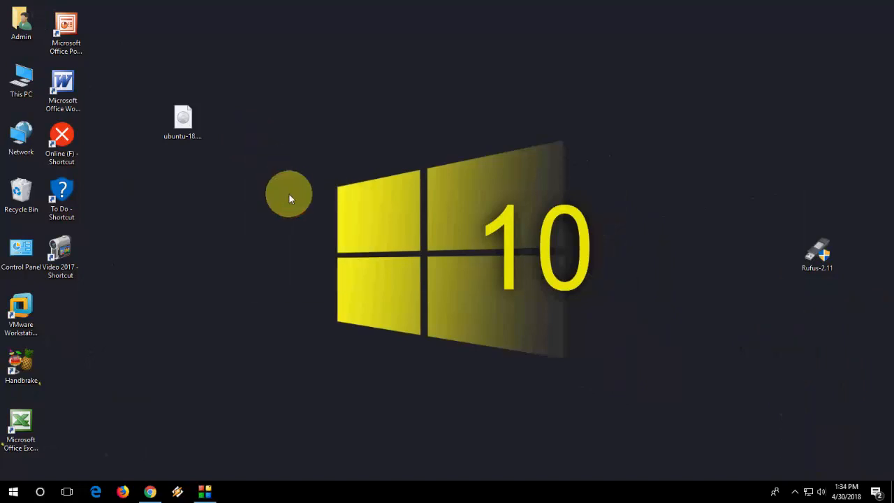
mouse_move(160, 349)
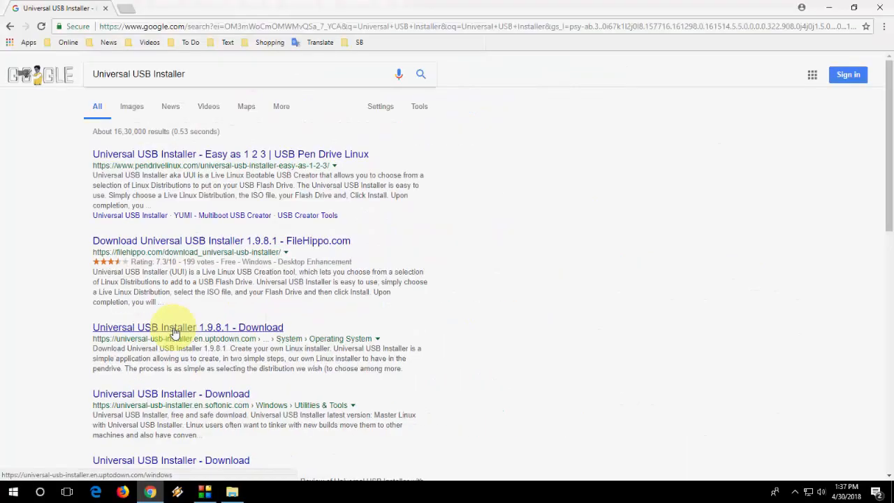
Get Universal USB Installer 1.9.8.1 from the uptodown result onto the desktop
left_click(187, 327)
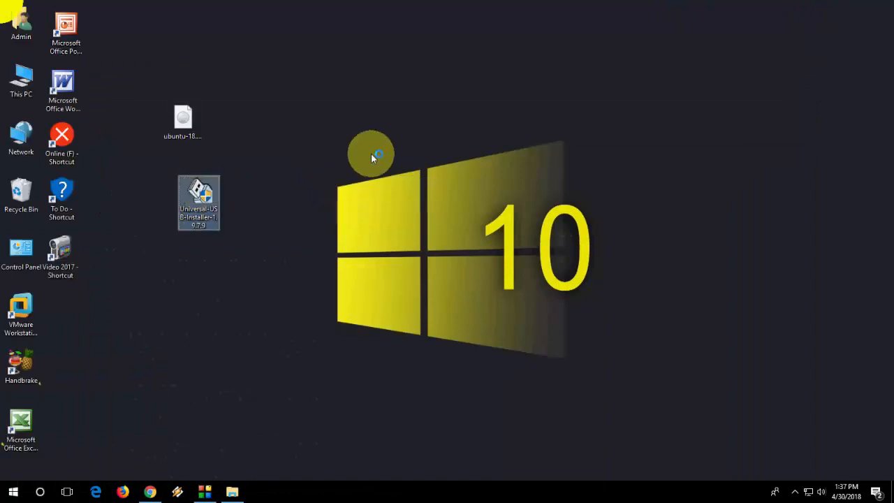
Run the downloaded Universal USB Installer and select Ubuntu as the Step 1 distribution
double_click(199, 201)
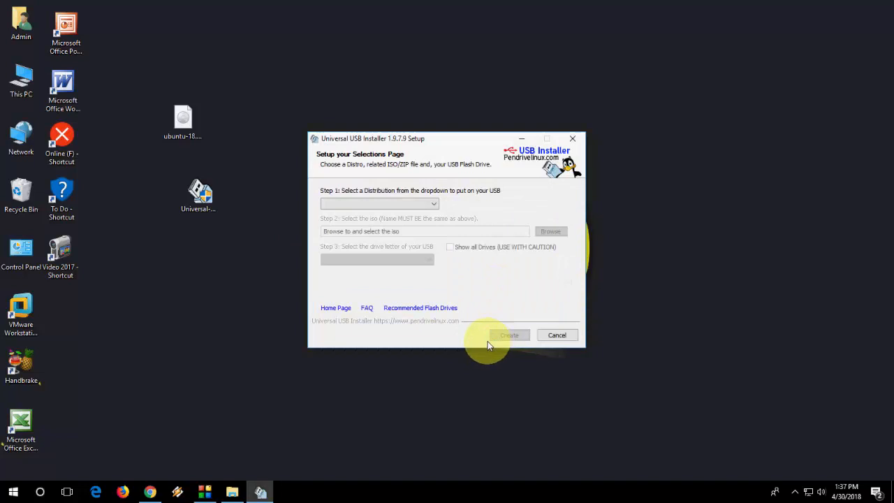
left_click(380, 204)
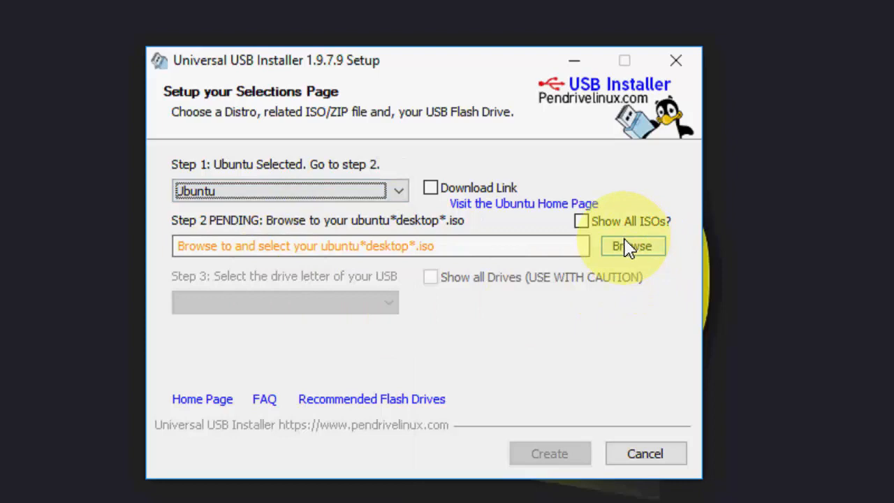
Browse to ubuntu-18.04-desktop-amd64.iso on the Desktop as the image to install
left_click(632, 246)
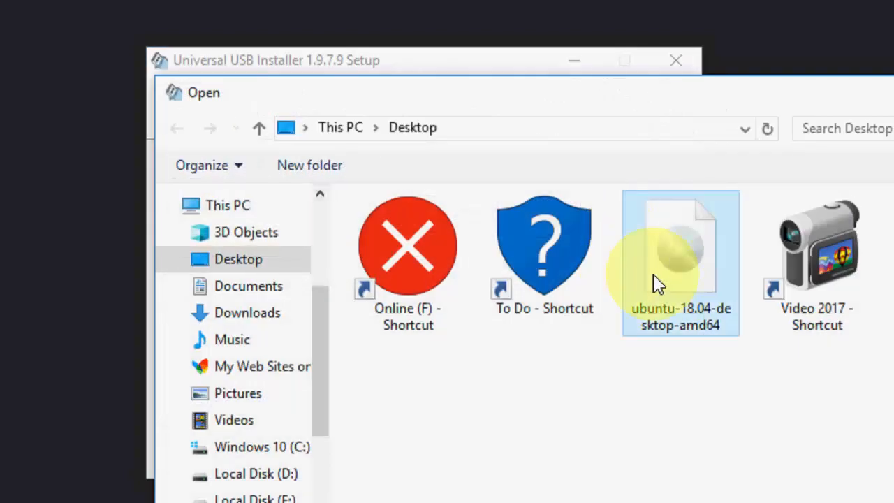
double_click(679, 244)
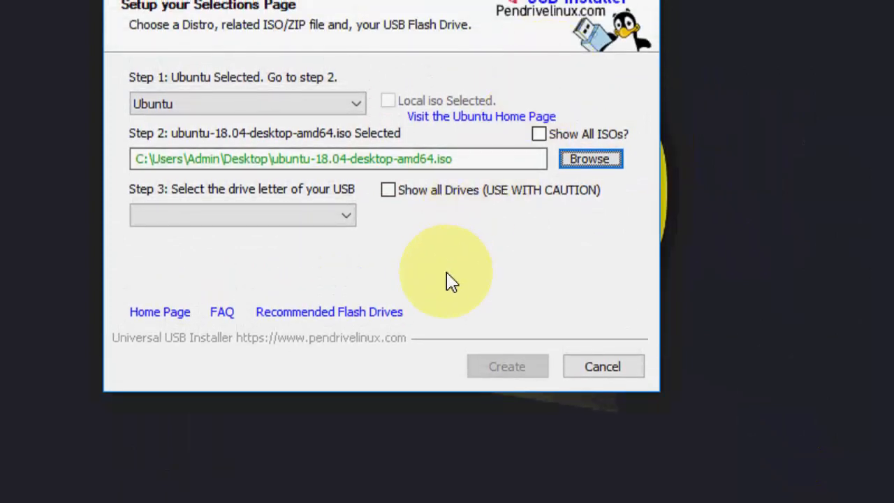
left_click(346, 215)
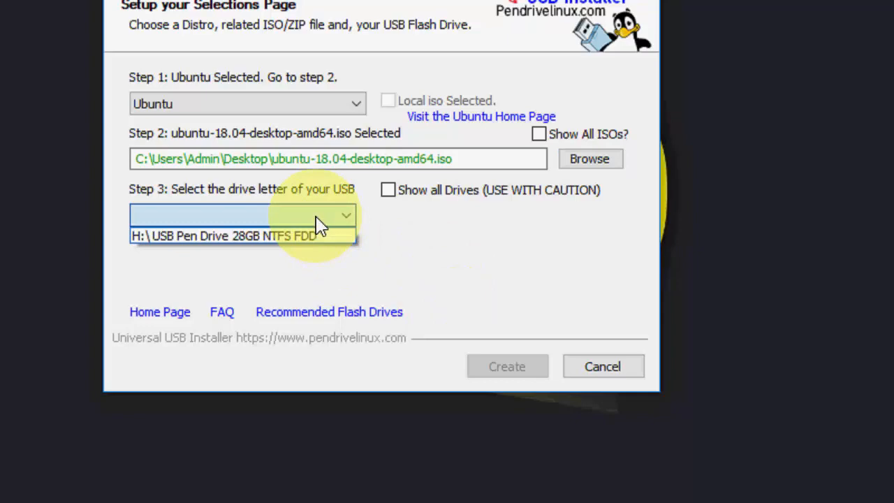
Target the 28GB H:\ USB Pen Drive with Fat32 Format Drive ticked and start Create
left_click(224, 235)
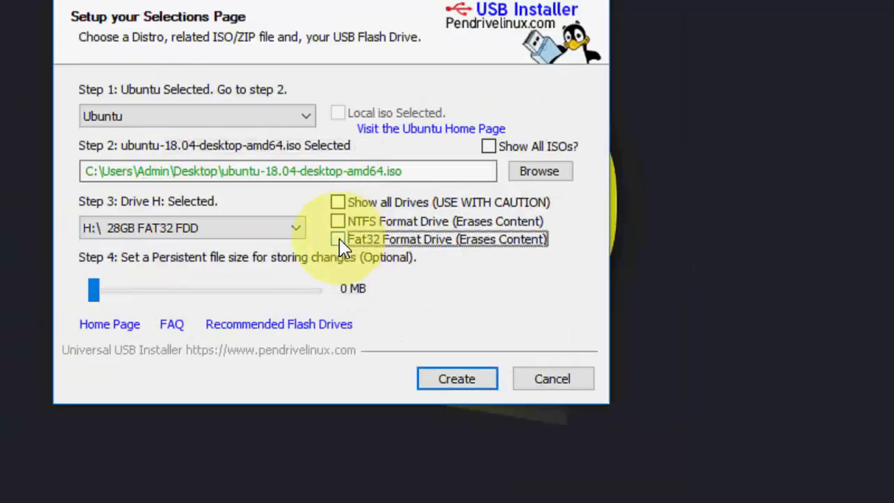
left_click(338, 239)
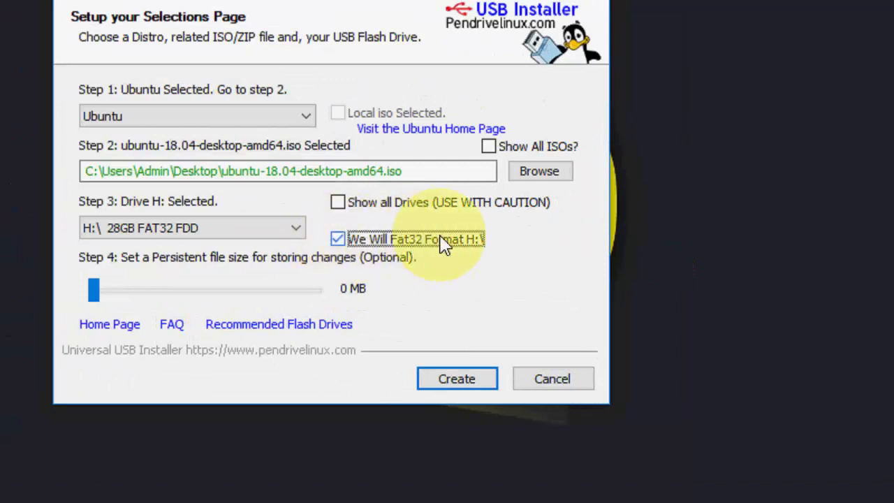
mouse_move(486, 244)
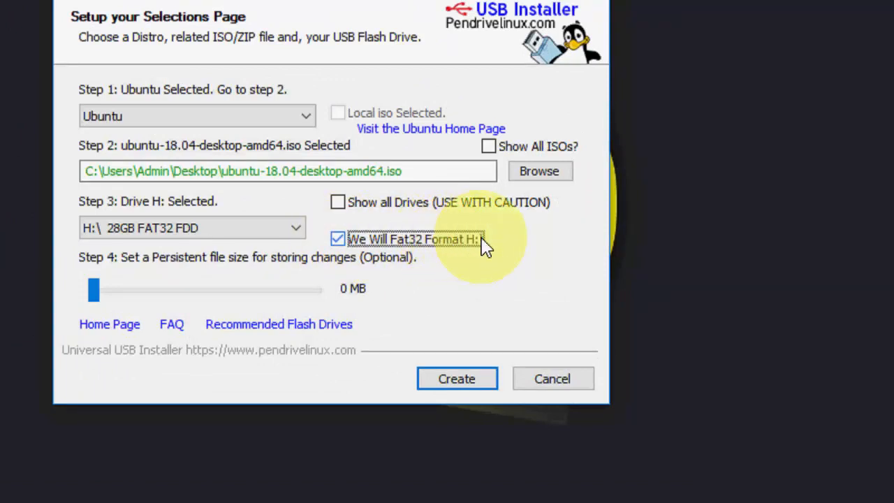
mouse_move(480, 250)
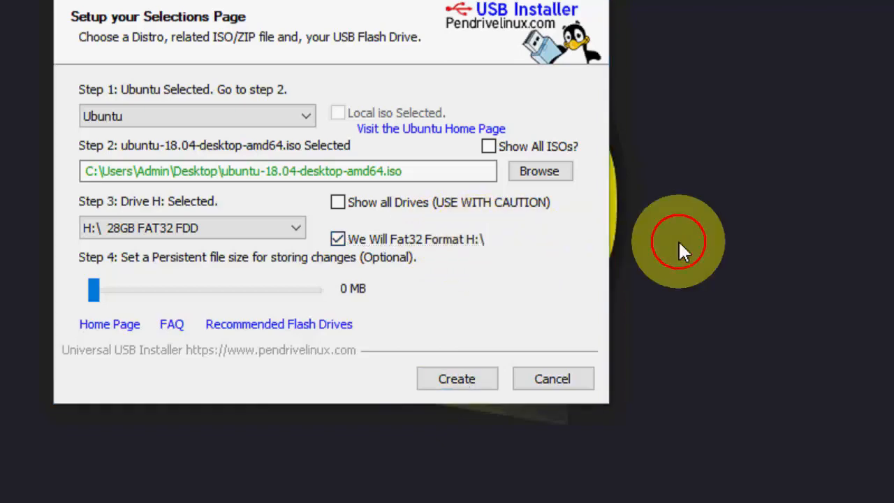
left_click(456, 378)
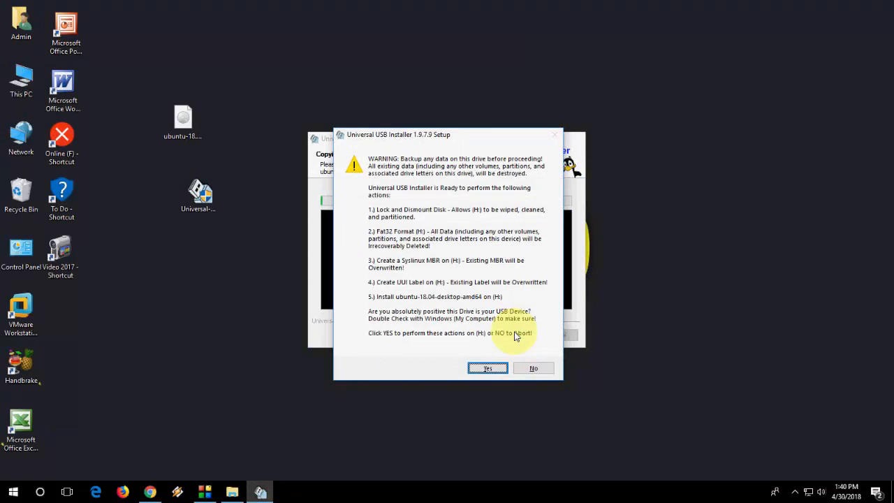
Confirm the data-erase warning so Ubuntu 18.04 is extracted and copied onto drive H:
left_click(488, 369)
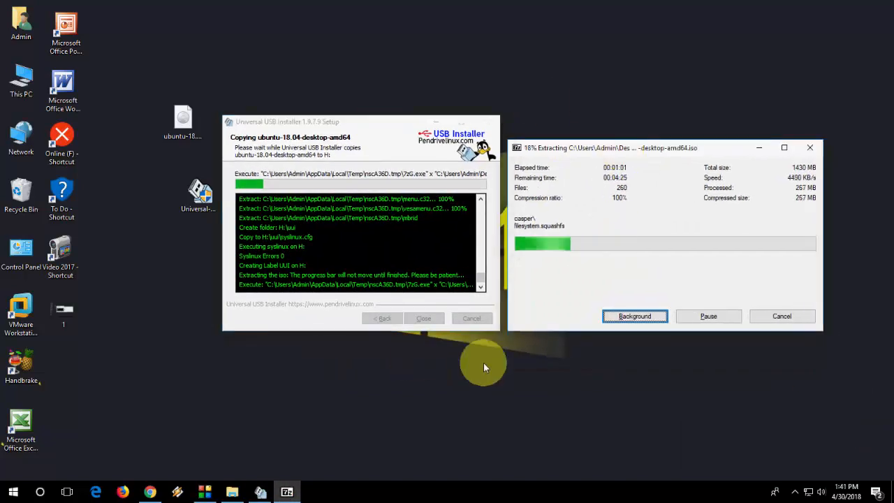
mouse_move(365, 392)
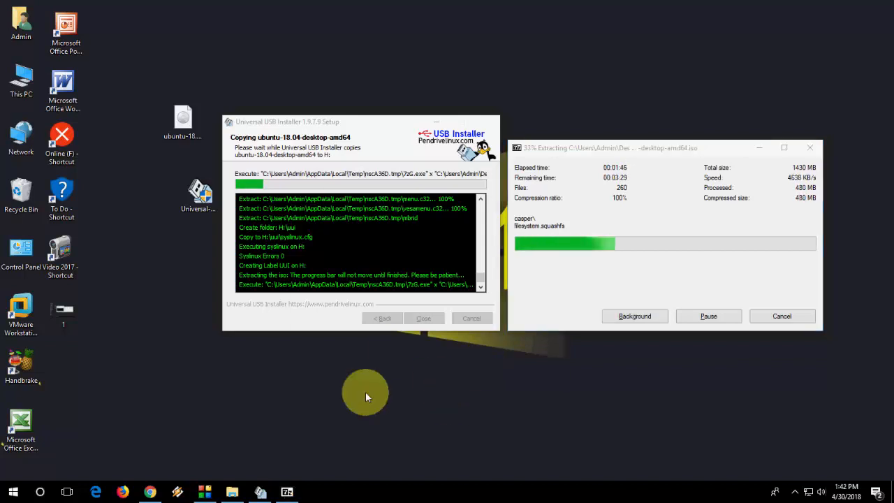
mouse_move(91, 377)
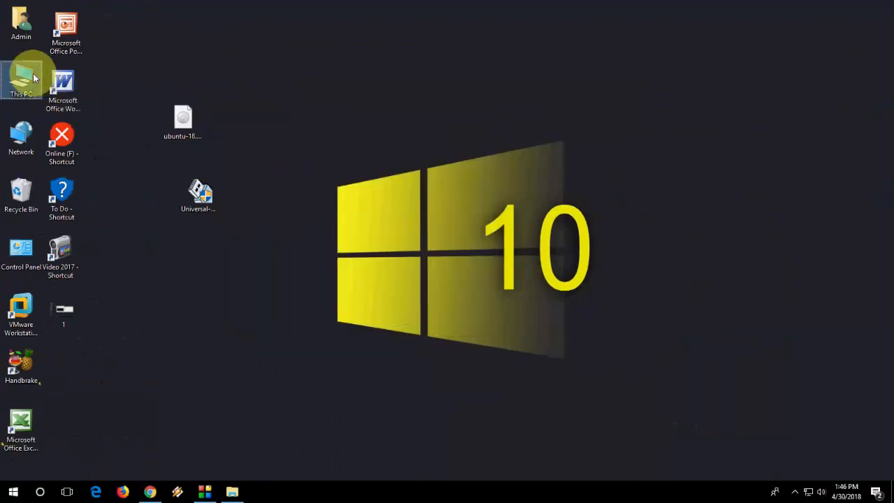
Browse This PC into the UUI (H:) drive showing its boot, casper and EFI folders
double_click(21, 77)
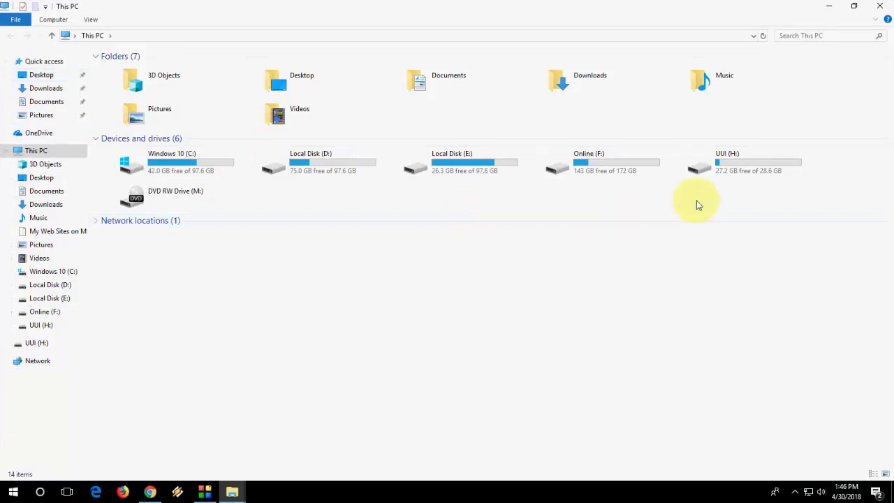
double_click(727, 165)
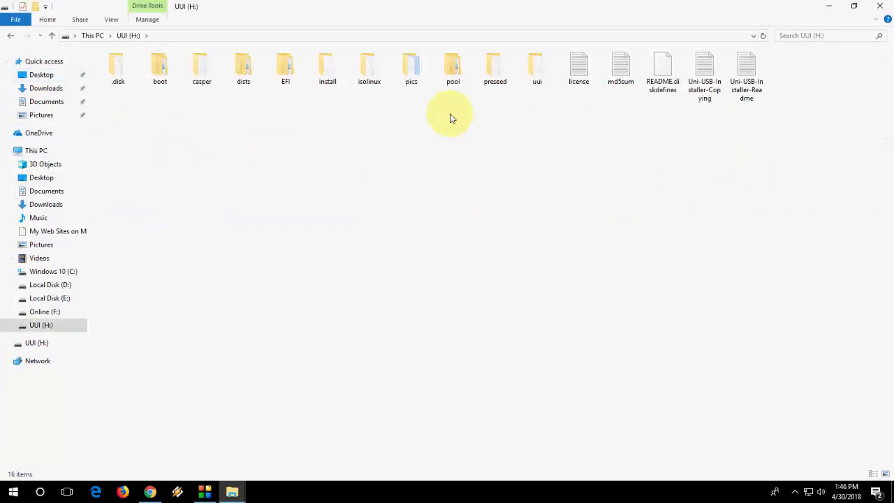
mouse_move(667, 147)
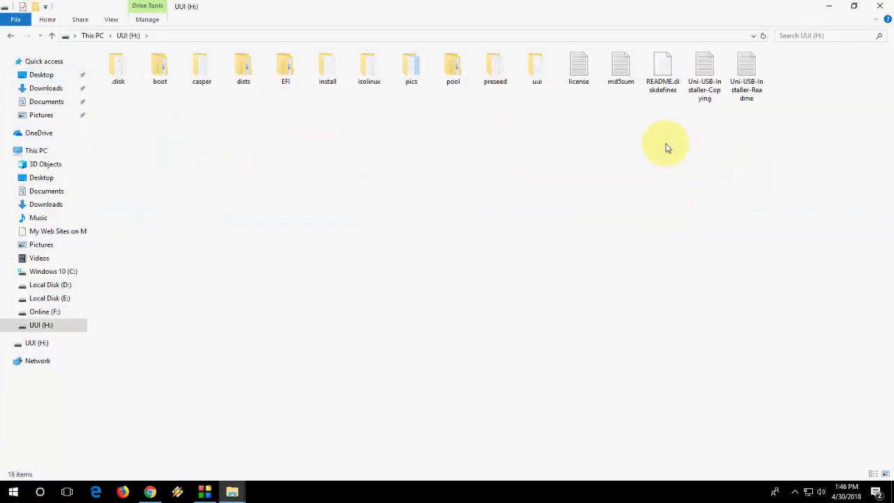
mouse_move(296, 123)
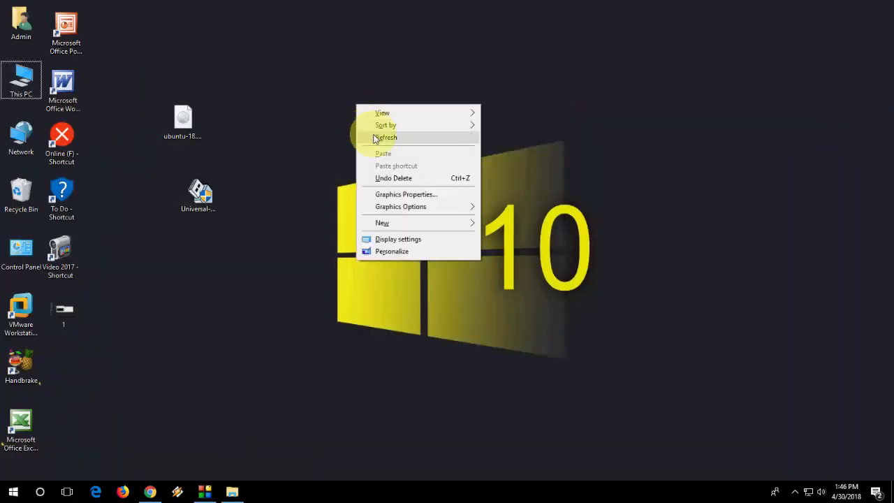
left_click(386, 137)
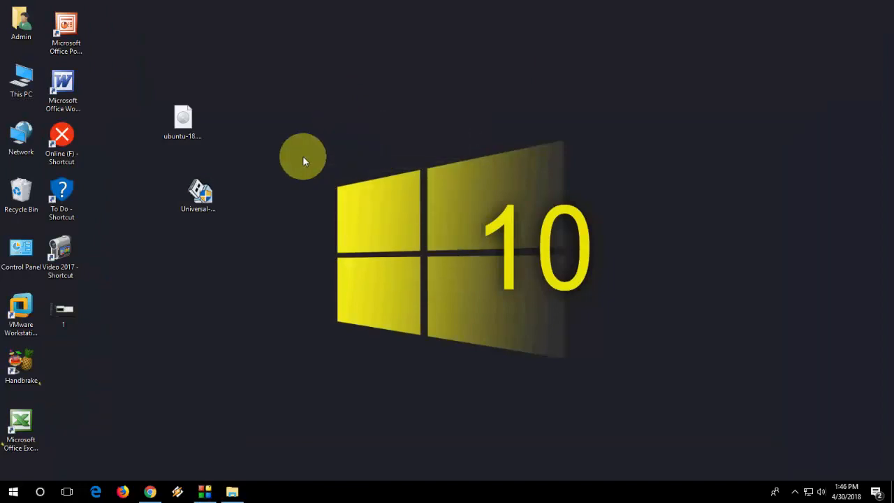
mouse_move(277, 155)
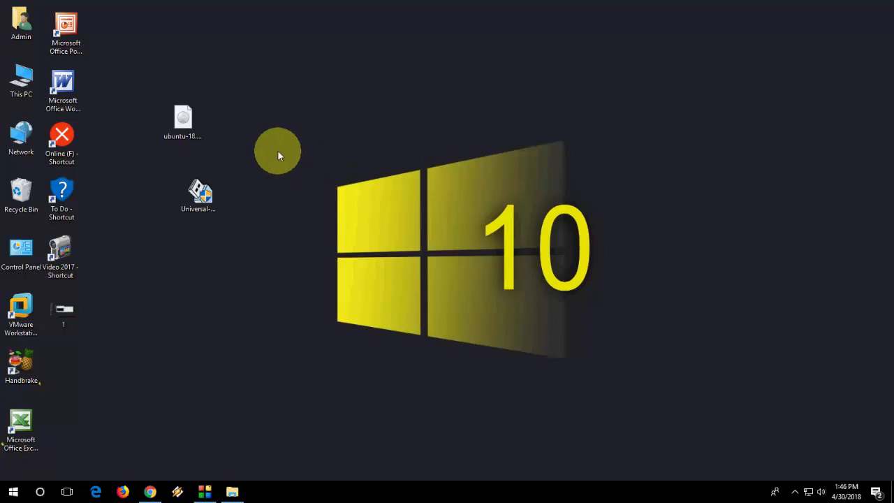